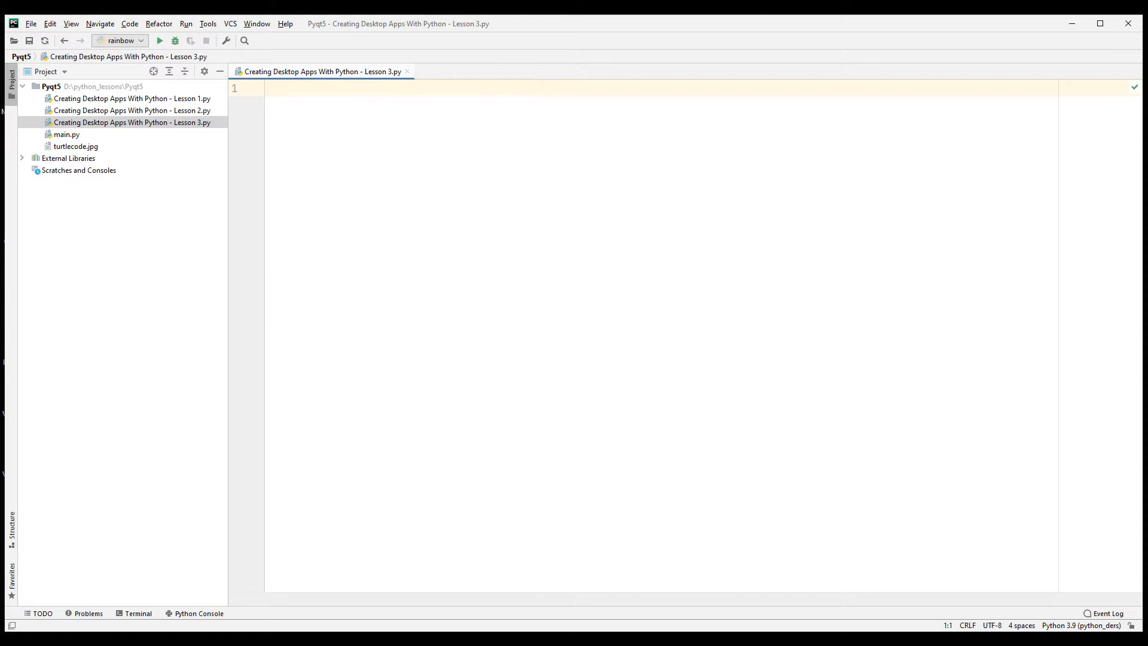
Import sys and the PyQt5 classes including QIcon.
{"action": "type", "text": "i"}
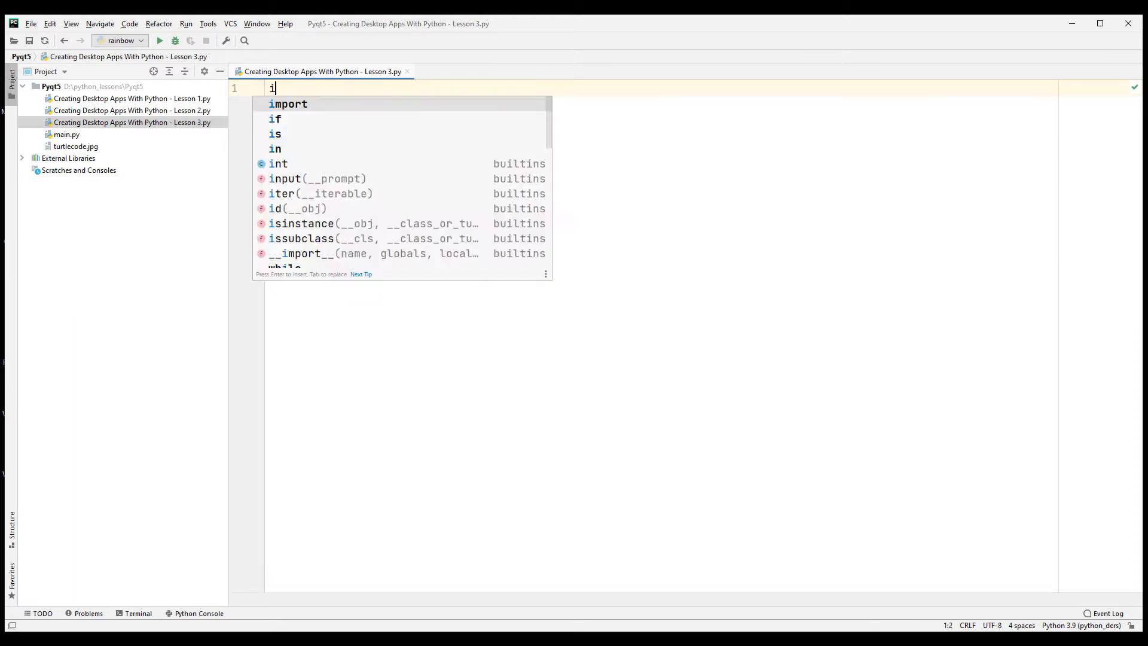
{"action": "type", "text": "mport sys"}
{"action": "type", "text": "from PyQt5.QtGui import"}
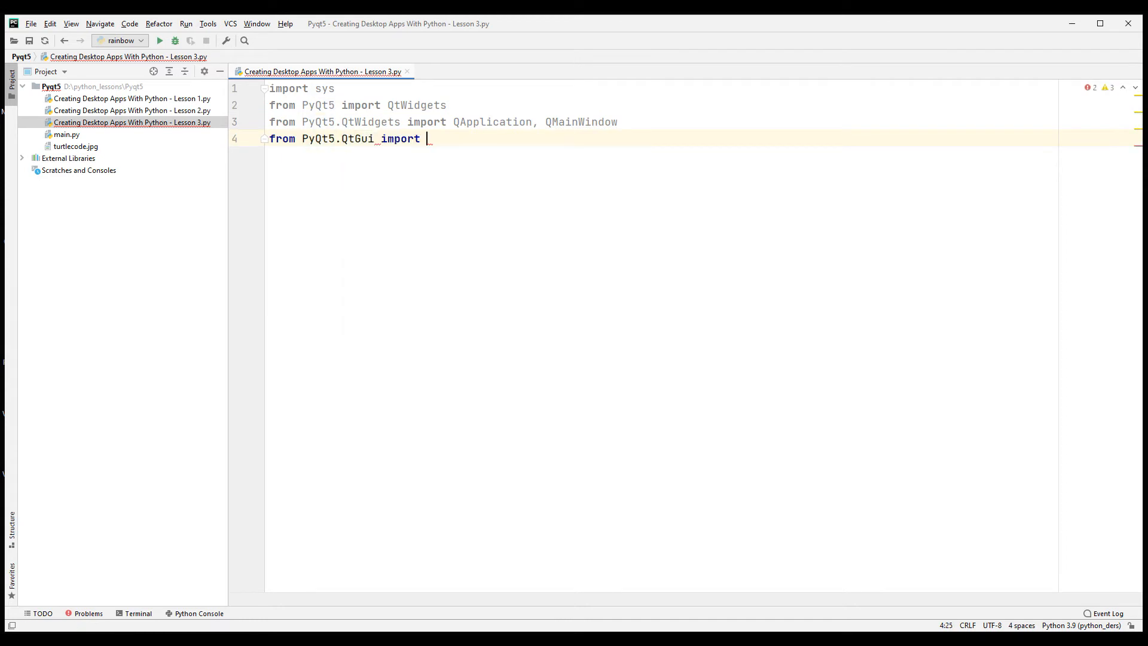
{"action": "type", "text": "QIcon"}
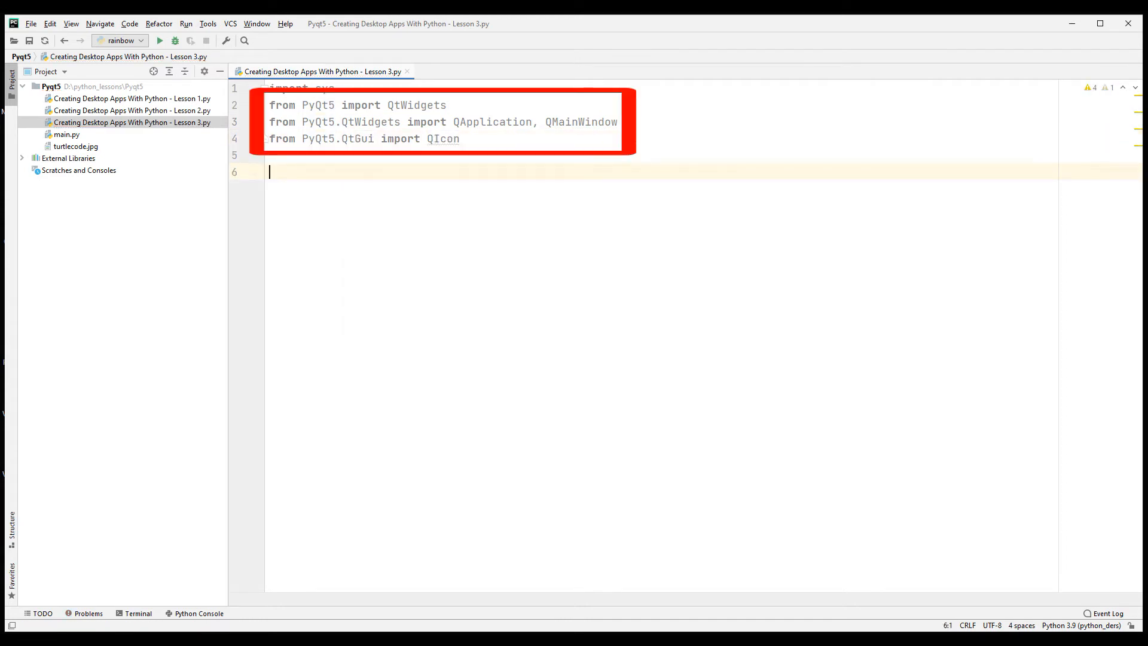
Define my_window(QMainWindow) whose __init__ sets geometry 1200, 300, 700, 700 plus title, tooltip and icon.
{"action": "type", "text": "class my_window"}
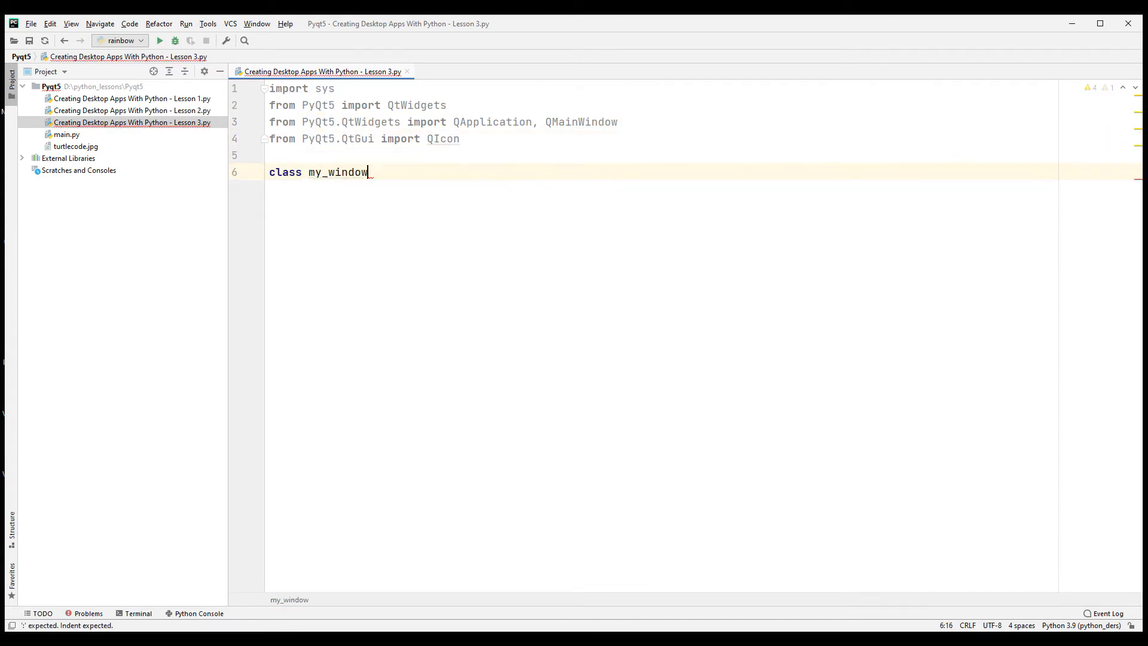
{"action": "type", "text": "(QMainWindow):"}
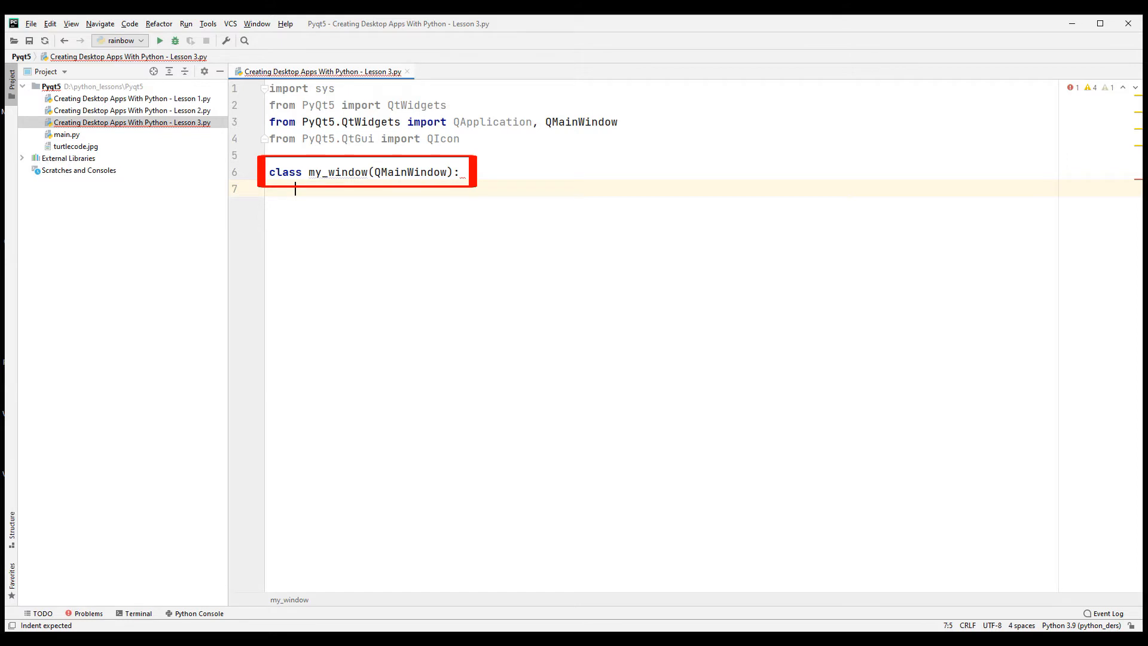
{"action": "type", "text": "def __init__(self):"}
{"action": "type", "text": "self.setGeometry("}
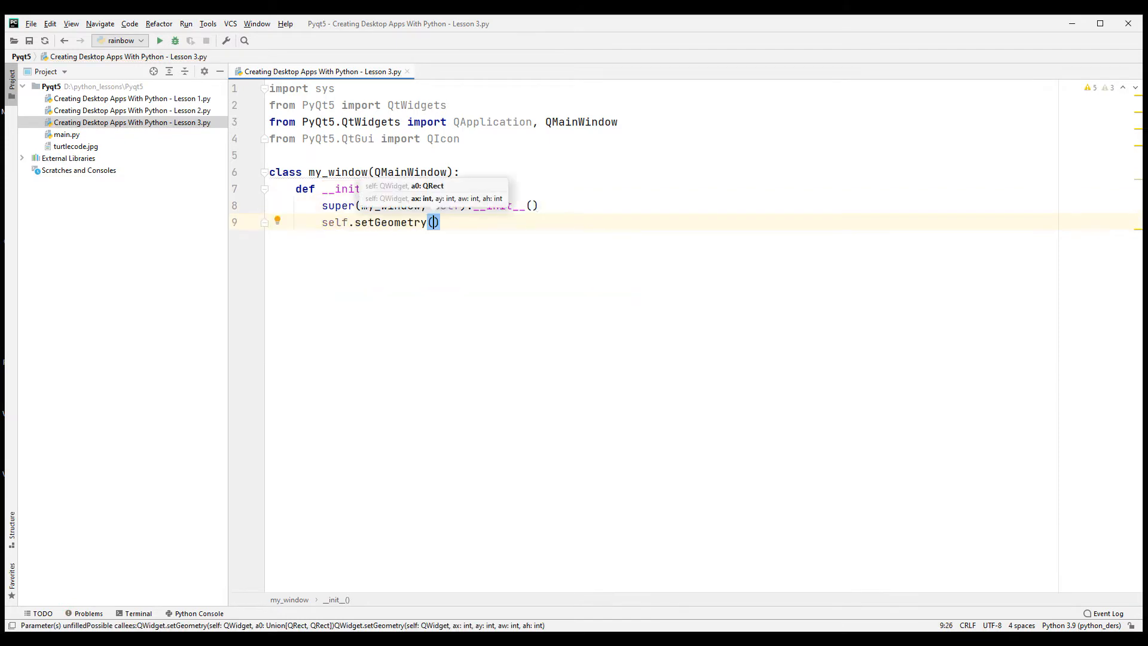
{"action": "type", "text": "1200, 300, 700, 700)"}
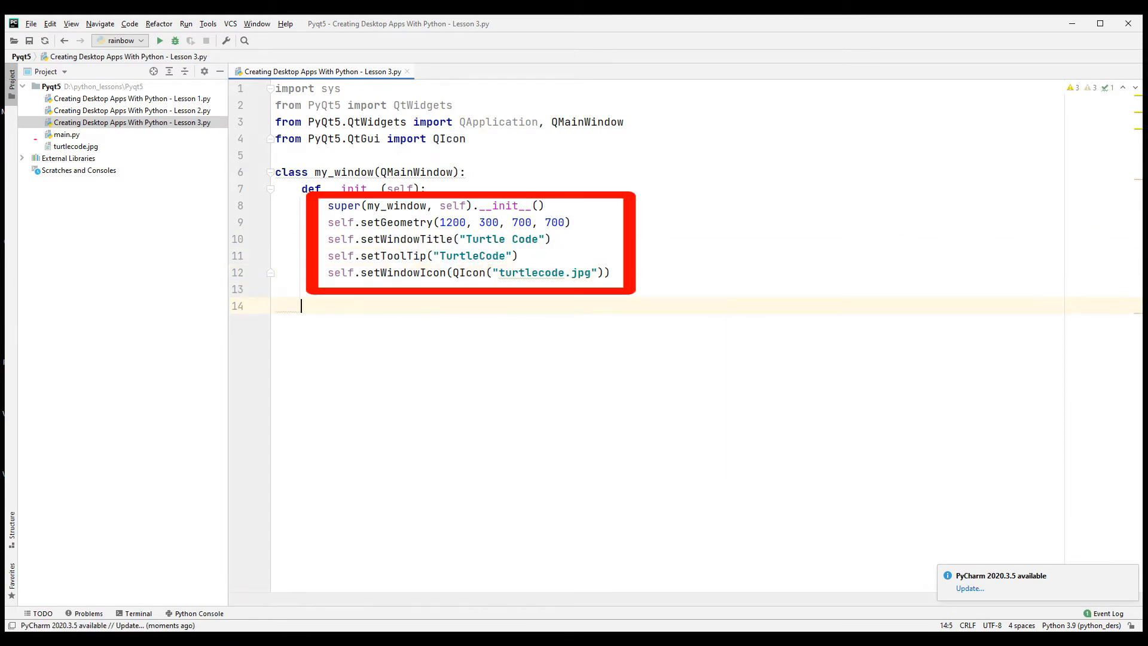
{"action": "left_click", "coordinate": [75, 146]}
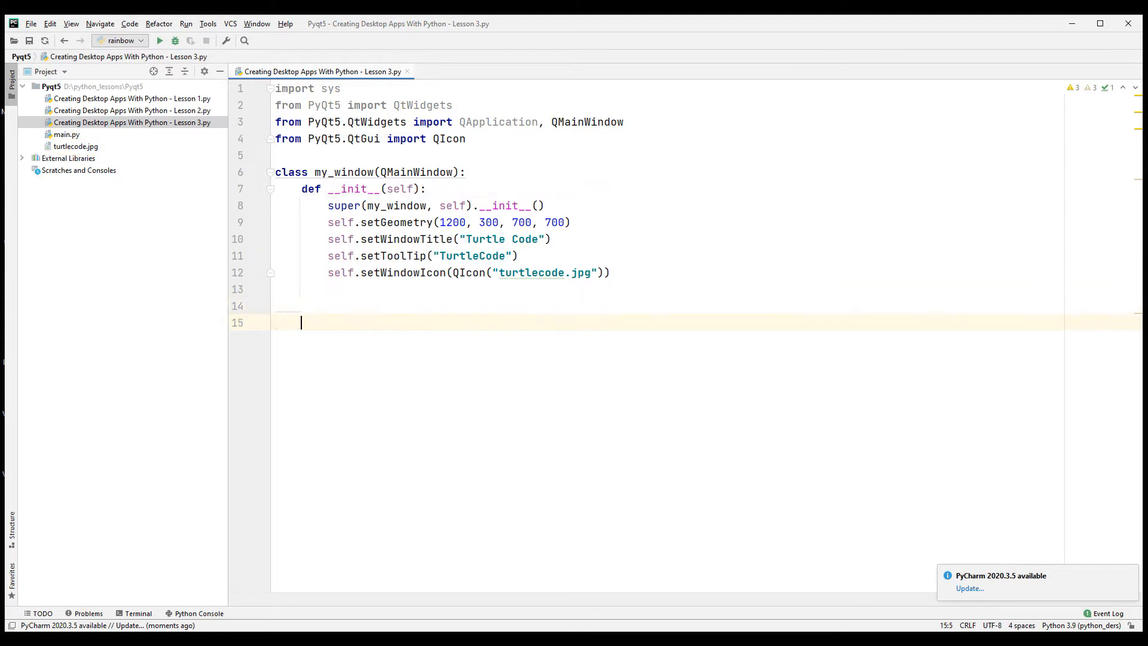
Define window() creating QApplication(sys.argv) and showing a my_window instance.
{"action": "type", "text": "def window ():"}
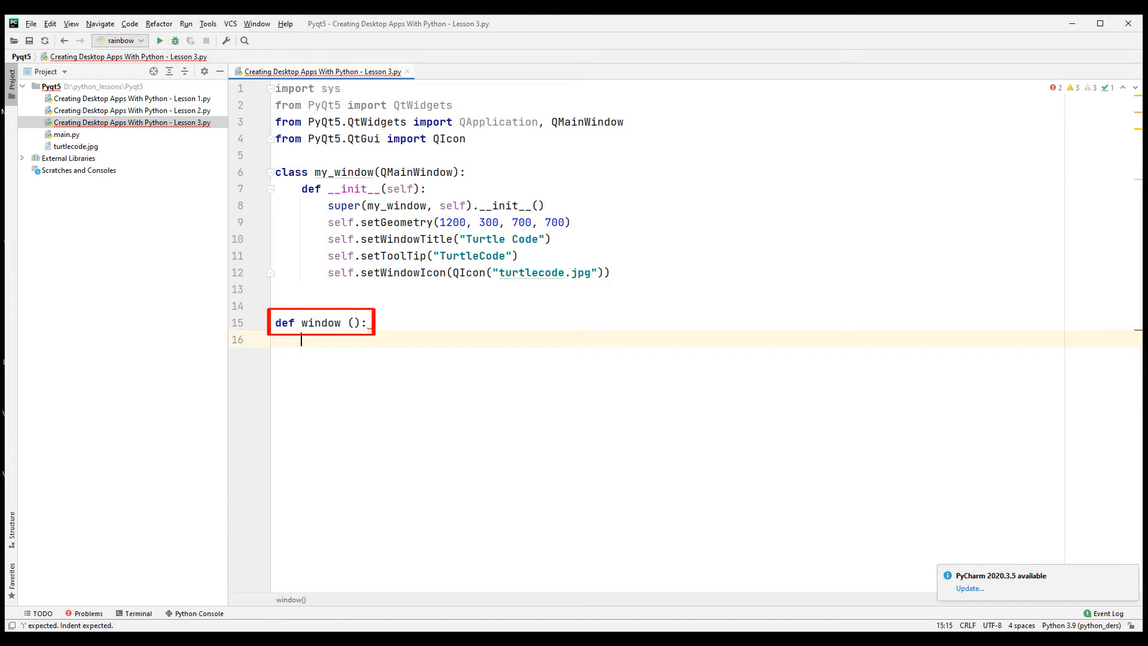
{"action": "type", "text": "app = QApplication"}
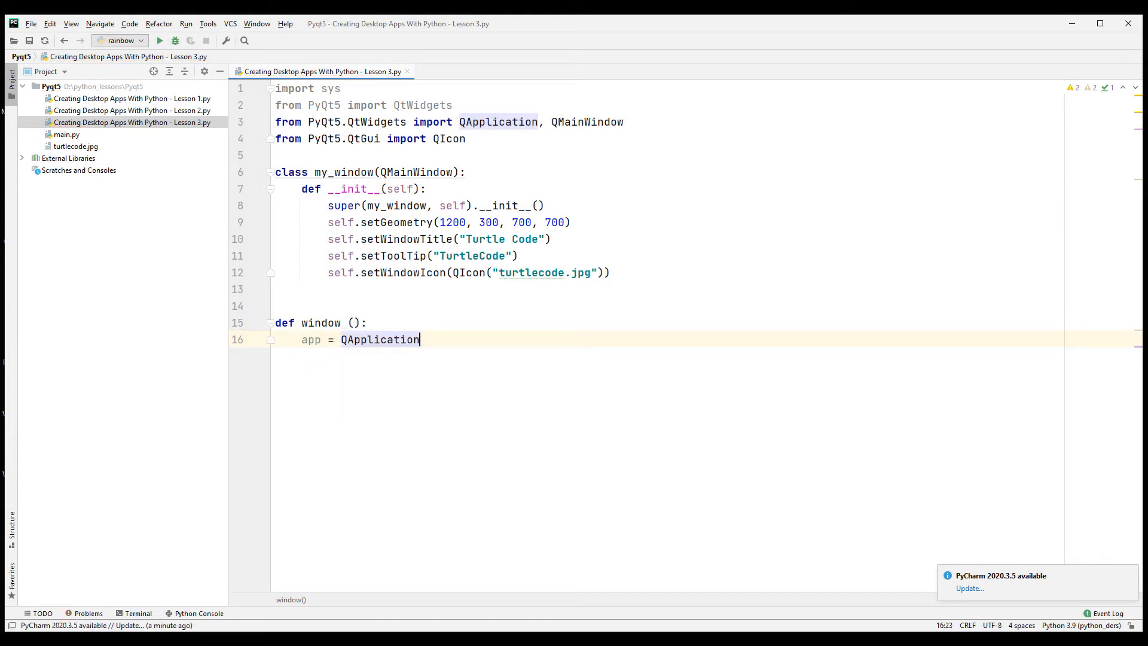
{"action": "type", "text": "(sys.argv)"}
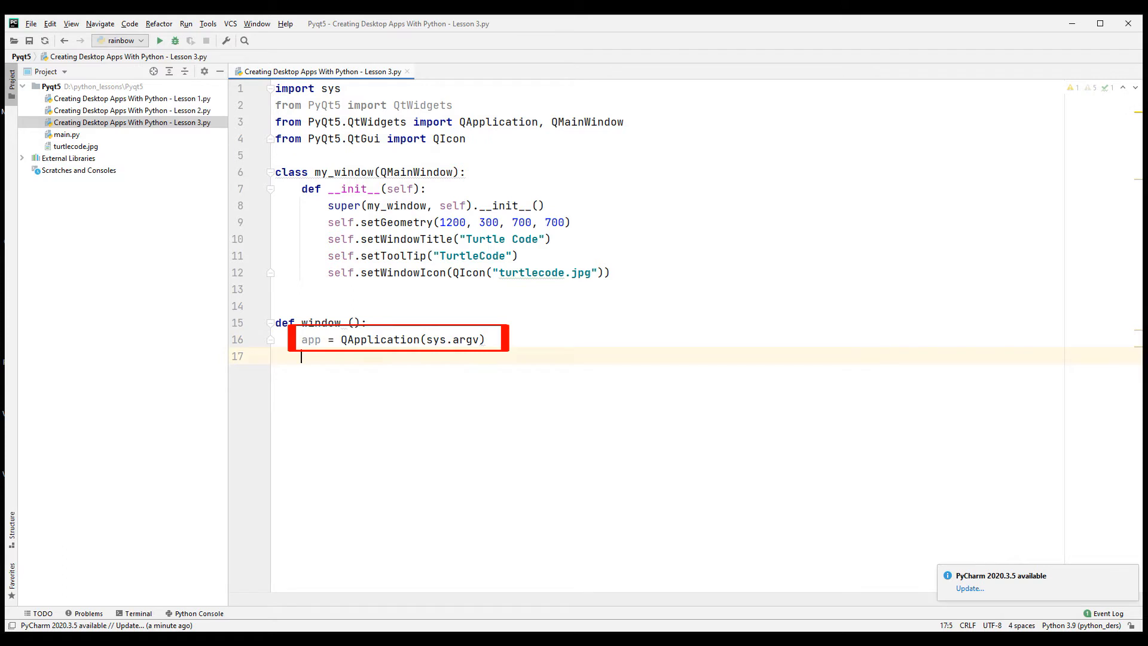
{"action": "type", "text": "wit"}
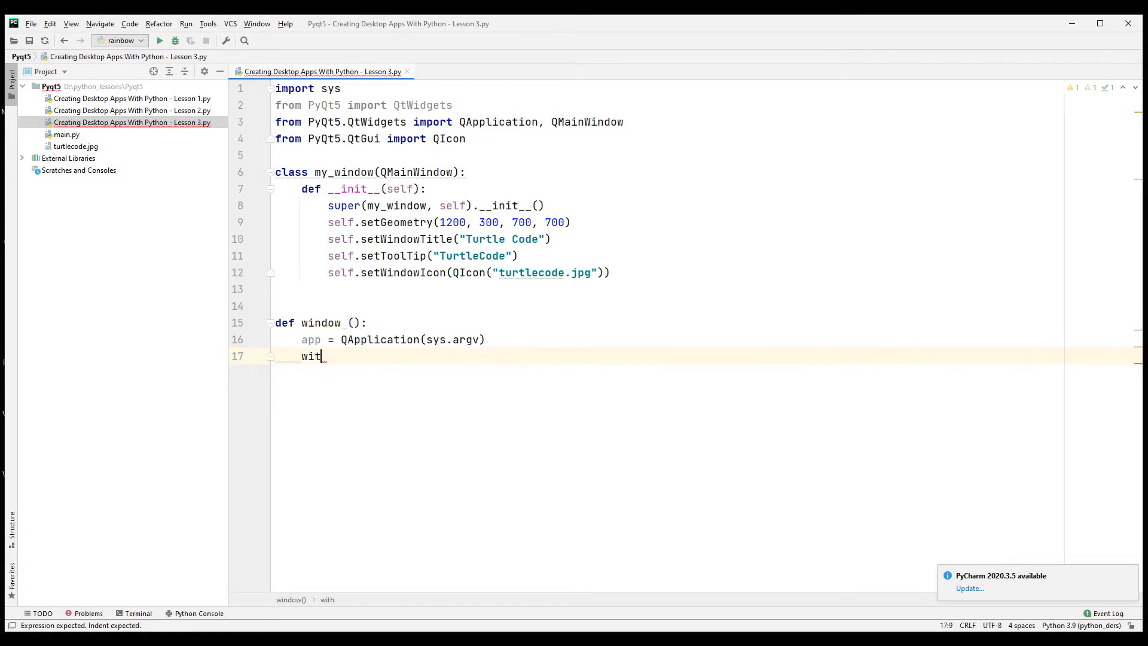
{"action": "type", "text": "win = my_window()"}
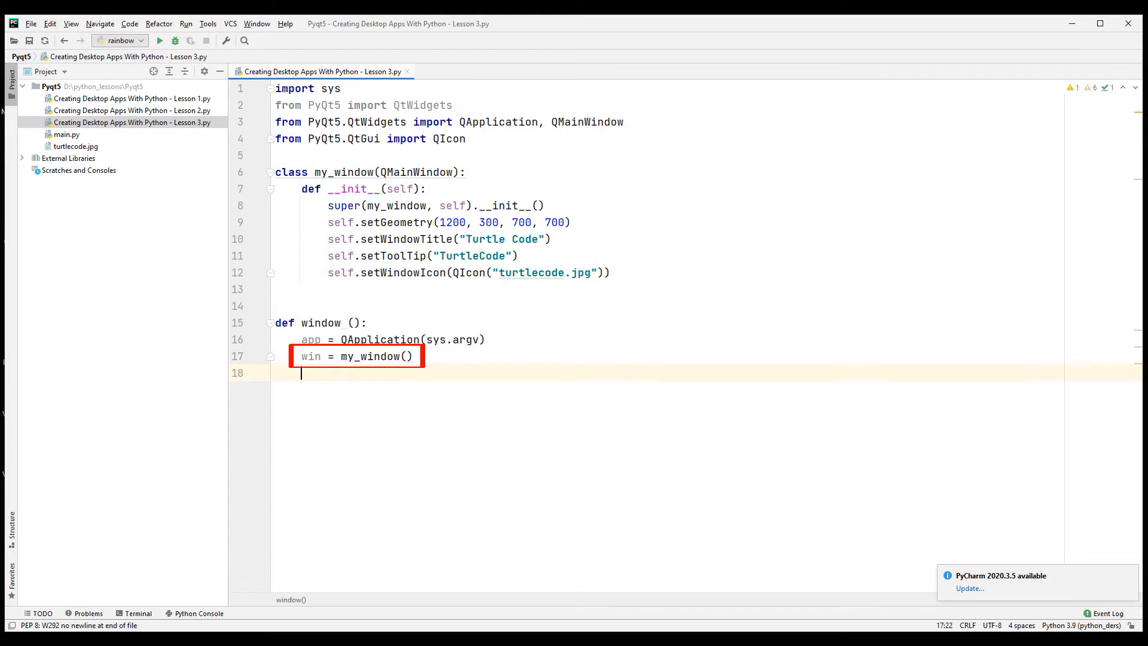
{"action": "type", "text": "win.show()"}
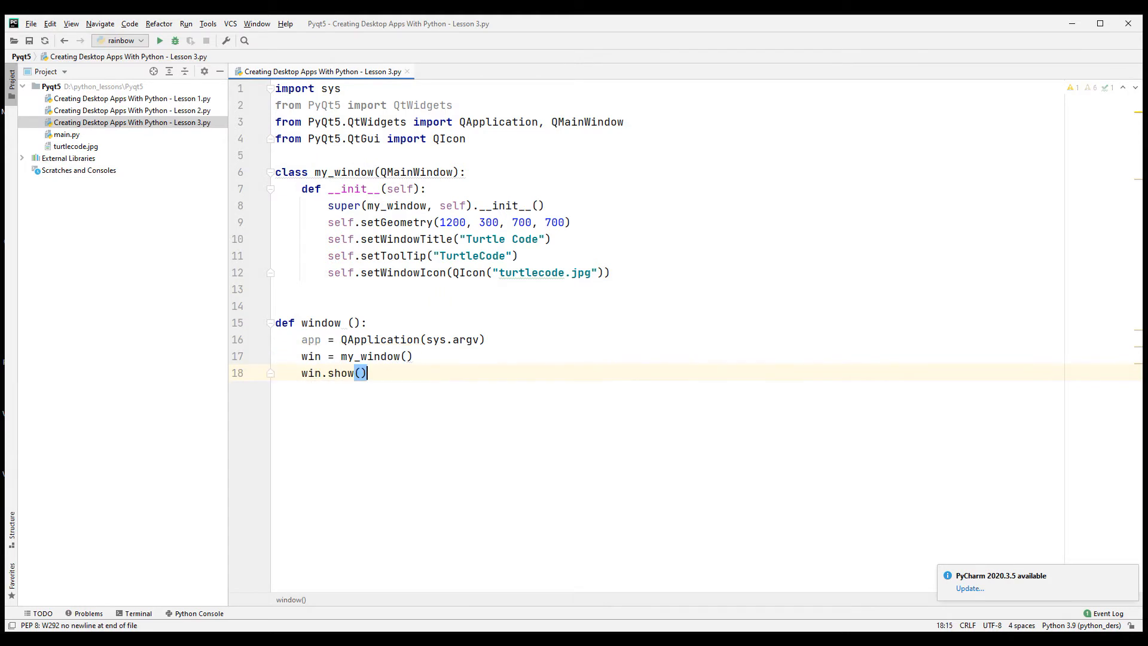
End window() with sys.exit(app.exec_()) and call window() at the file's end.
{"action": "type", "text": "sys"}
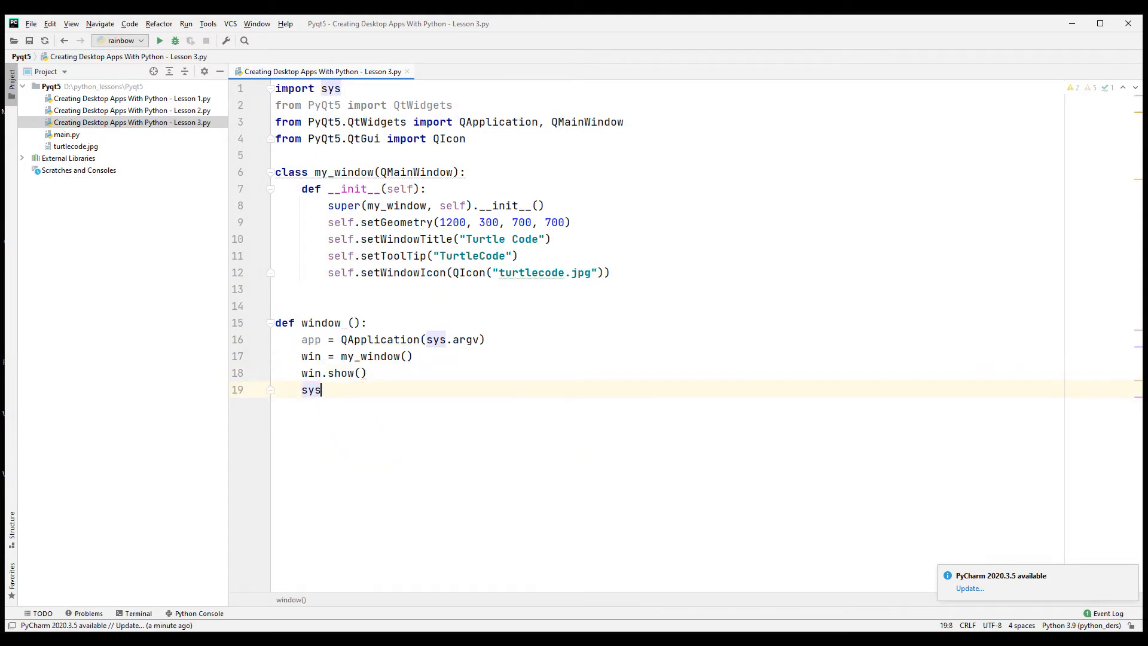
{"action": "type", "text": ".exit(app.exec_()"}
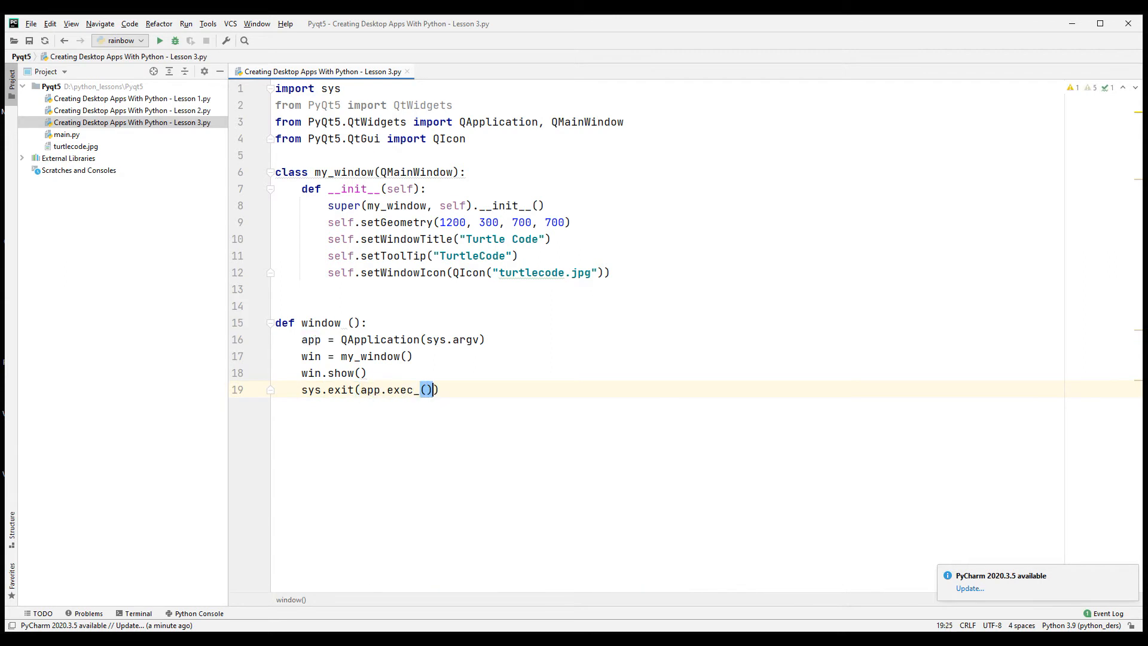
{"action": "type", "text": "window("}
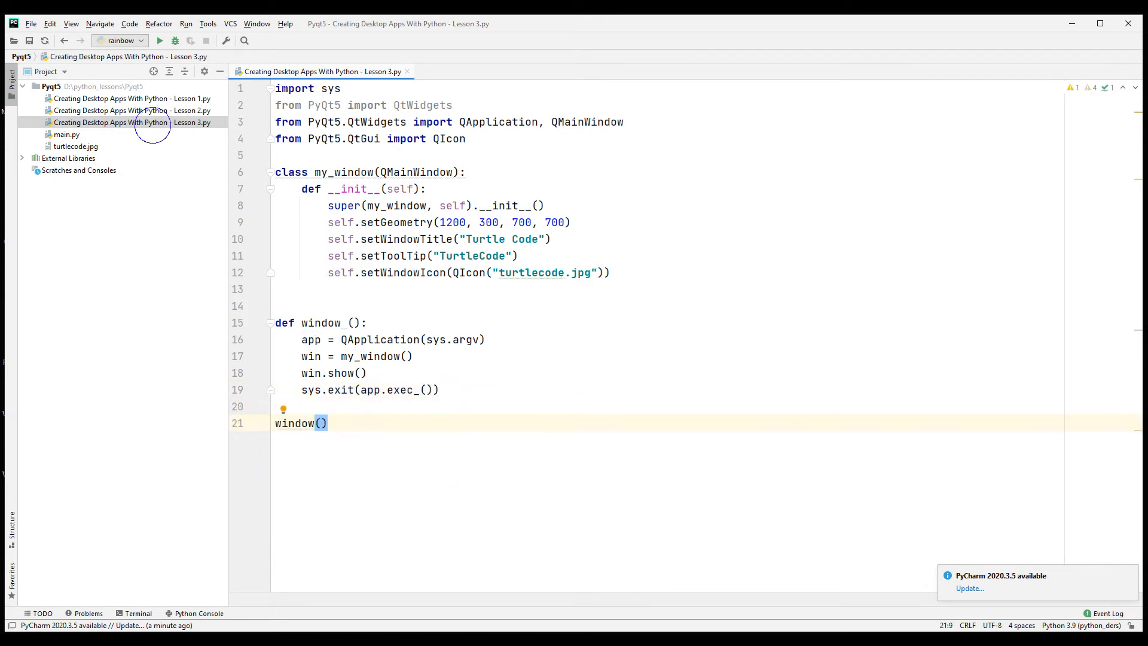
Run the script and close the empty Turtle Code window so the process finishes with exit code 0.
{"action": "left_click", "coordinate": [159, 40]}
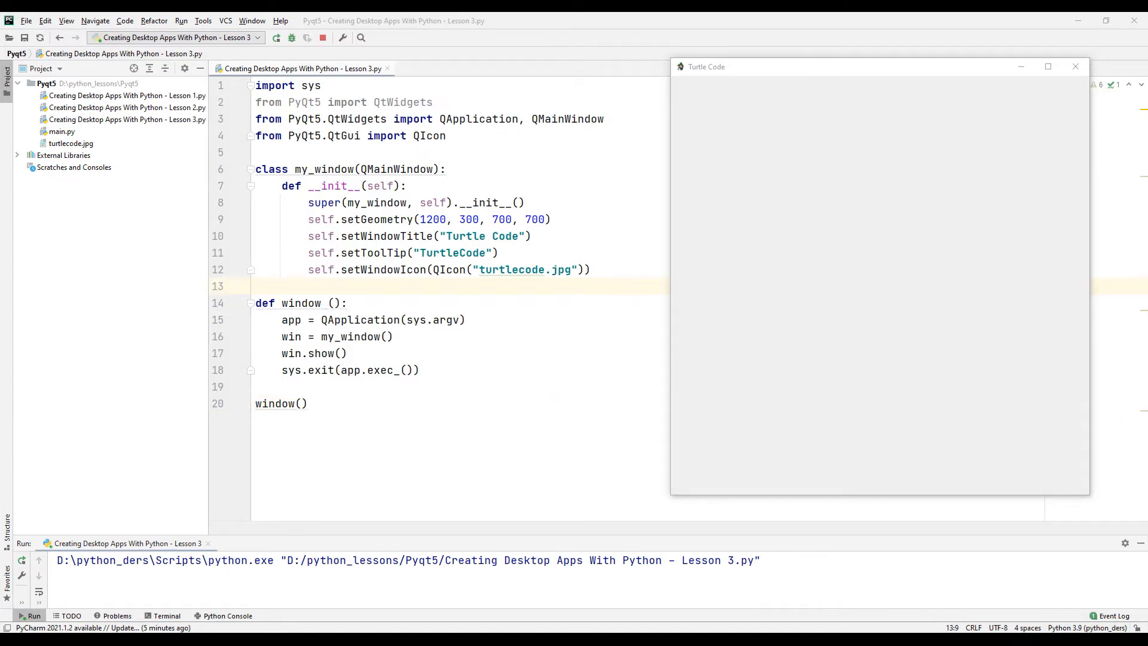
{"action": "left_click", "coordinate": [1075, 67]}
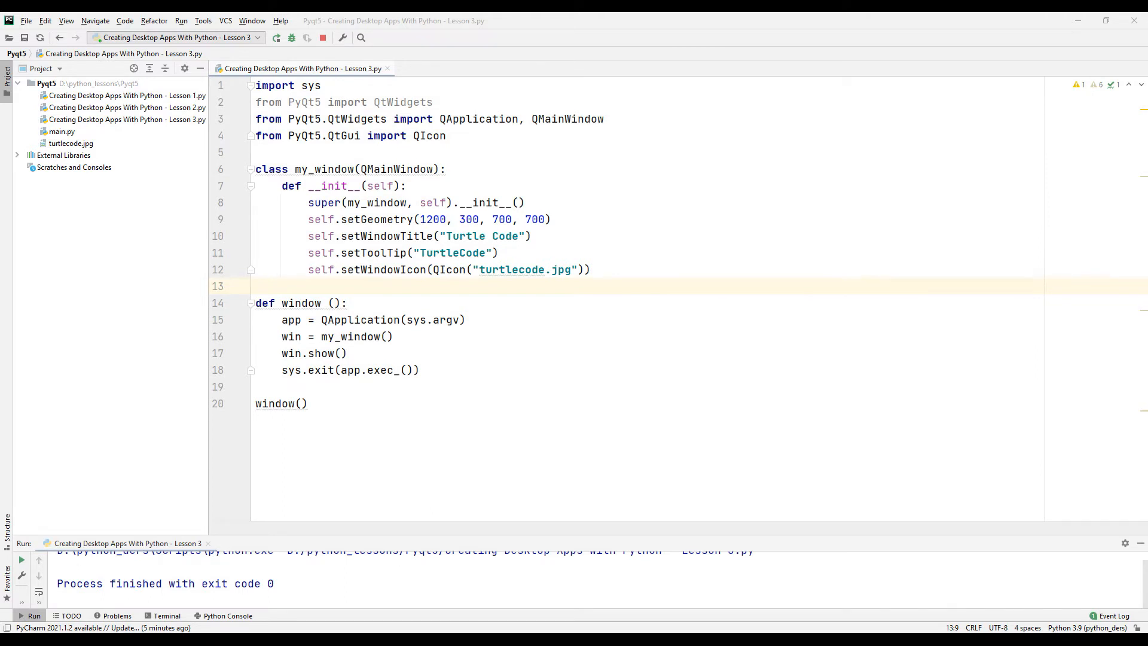
Start initUI with the lbl_name QLabel and the name text box widgets.
{"action": "type", "text": "def initUI(self):"}
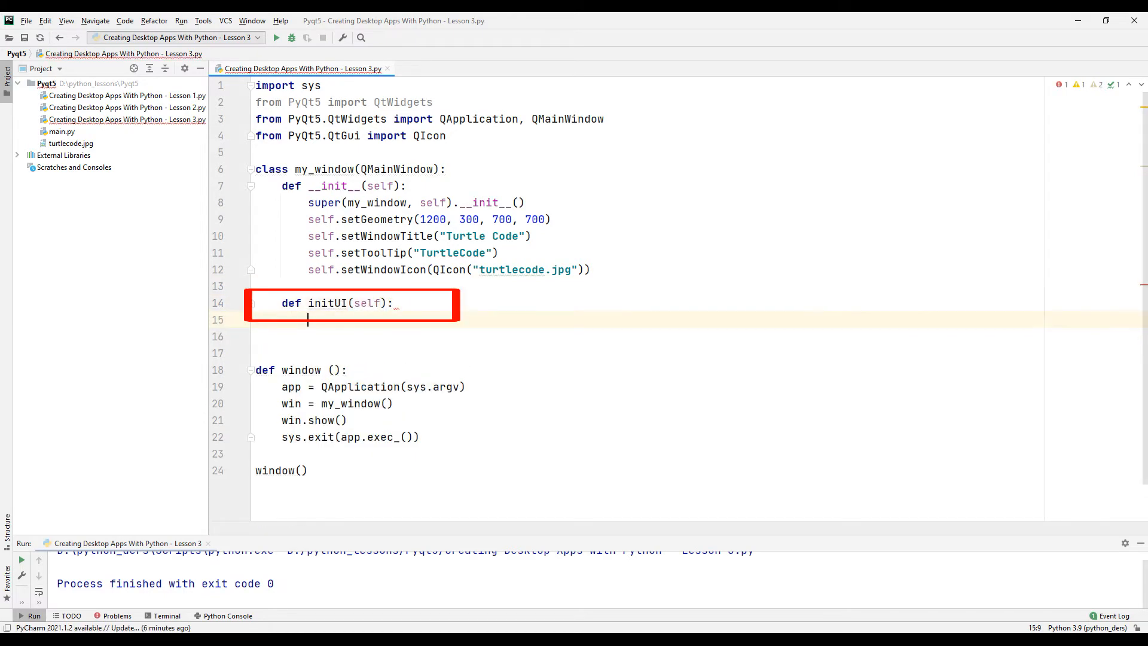
{"action": "type", "text": "self.lbl_name = QtWidgets.QLabel"}
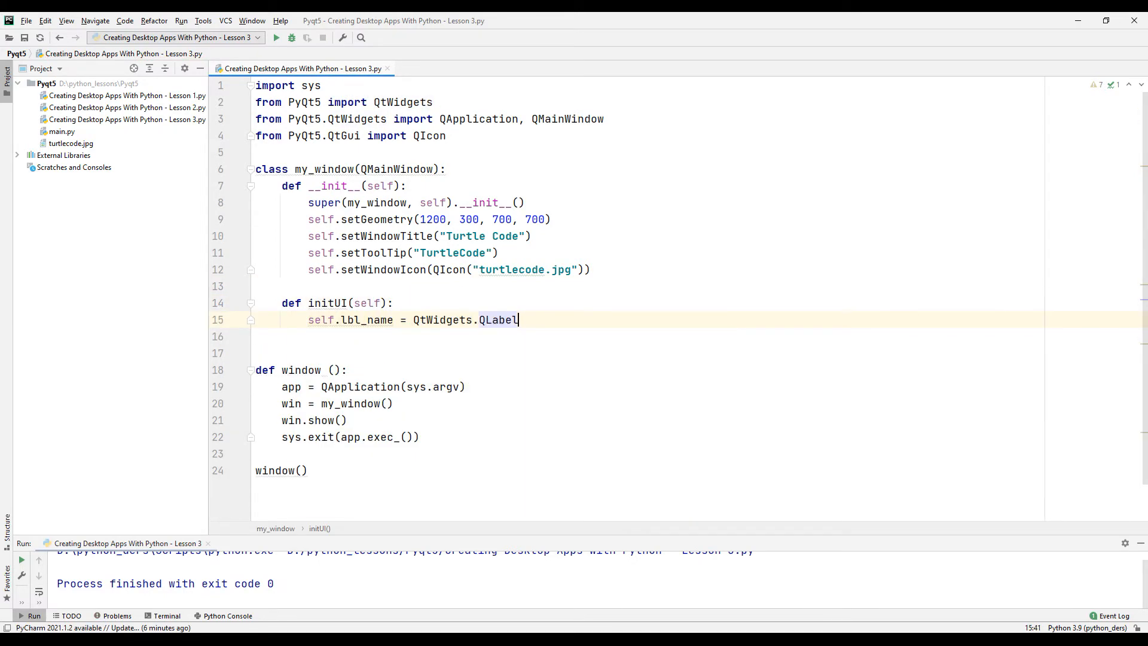
{"action": "type", "text": "(self)"}
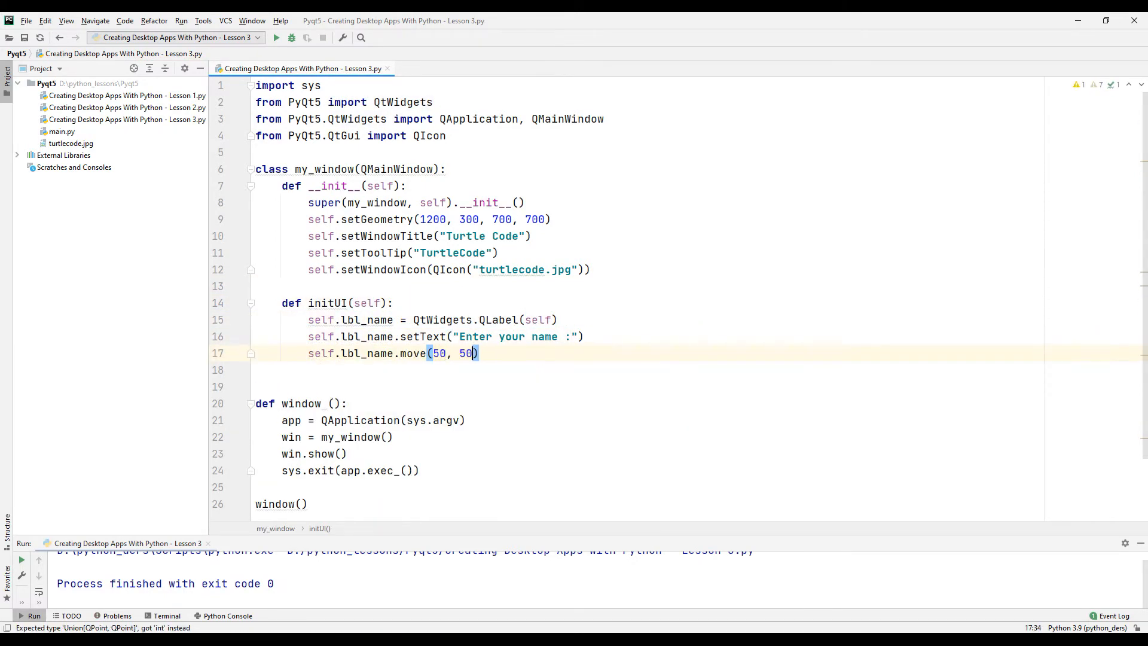
{"action": "type", "text": "self.lbl_surname = QtWidgets.QLabel(self"}
{"action": "type", "text": "self.lbl_surname.move(50, 90"}
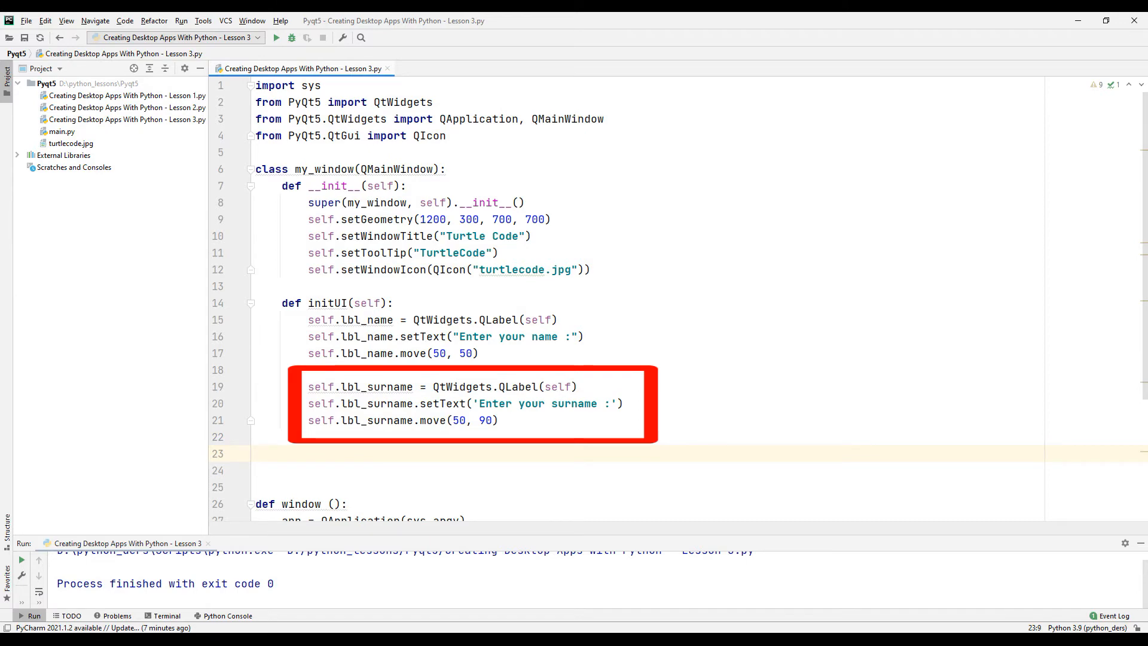
{"action": "type", "text": "self.txt_name = QtWidgets.QLineEdit(self"}
{"action": "type", "text": "self.txt_name.move(200,50"}
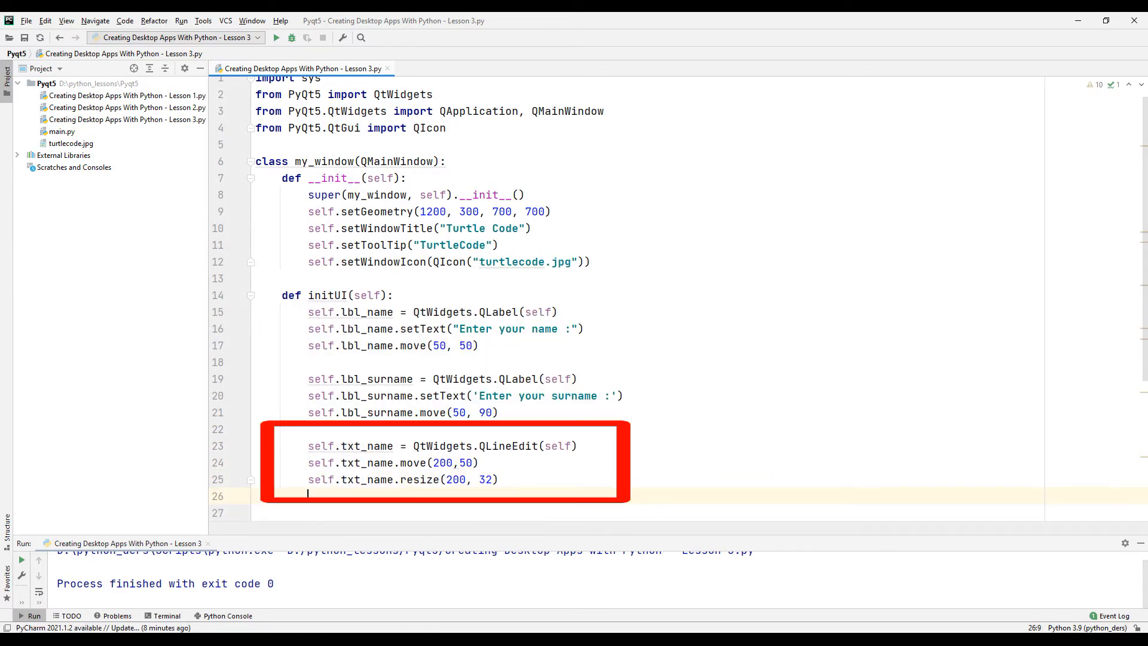
Add the txt_surname QLineEdit and the btn_save QPushButton to initUI.
{"action": "type", "text": "self.txt_surname = QtWidgets.QLineEdit(self)"}
{"action": "type", "text": "self.txt_surname.resize(200, 32"}
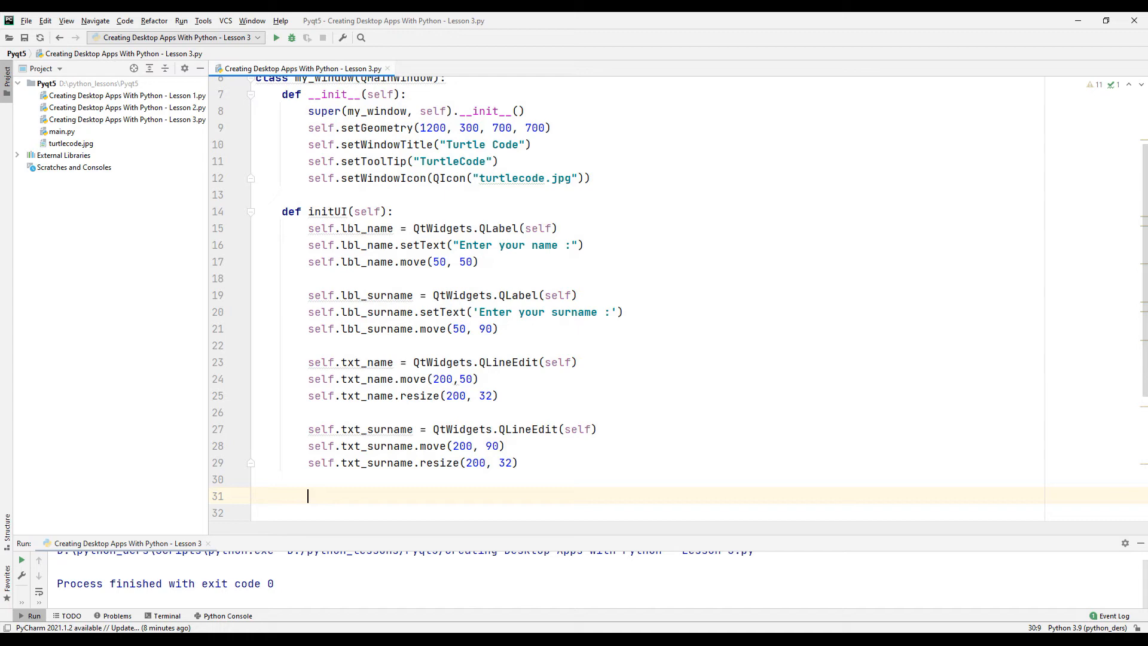
{"action": "type", "text": "self.btn_save = QtWidgets.QPushButton(self"}
{"action": "type", "text": "self.lbl_result.resize(200, 200)"}
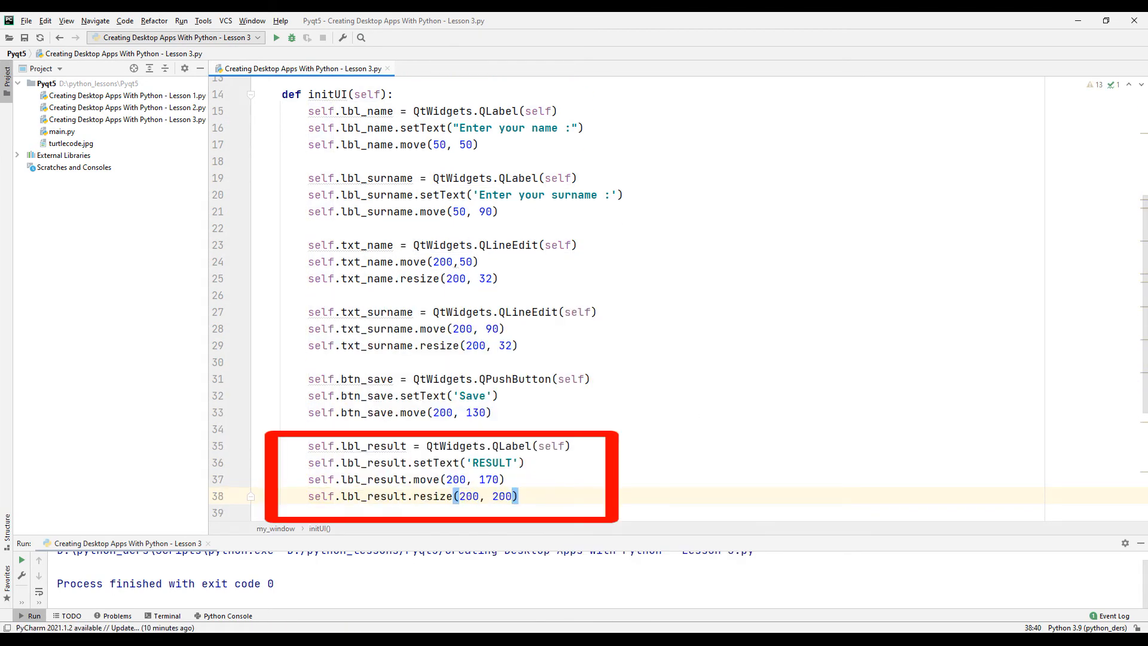
Call initUI from __init__, run Lesson 3 to check the widgets and close the test window.
{"action": "scroll", "scroll_direction": "up", "scroll_amount": 3}
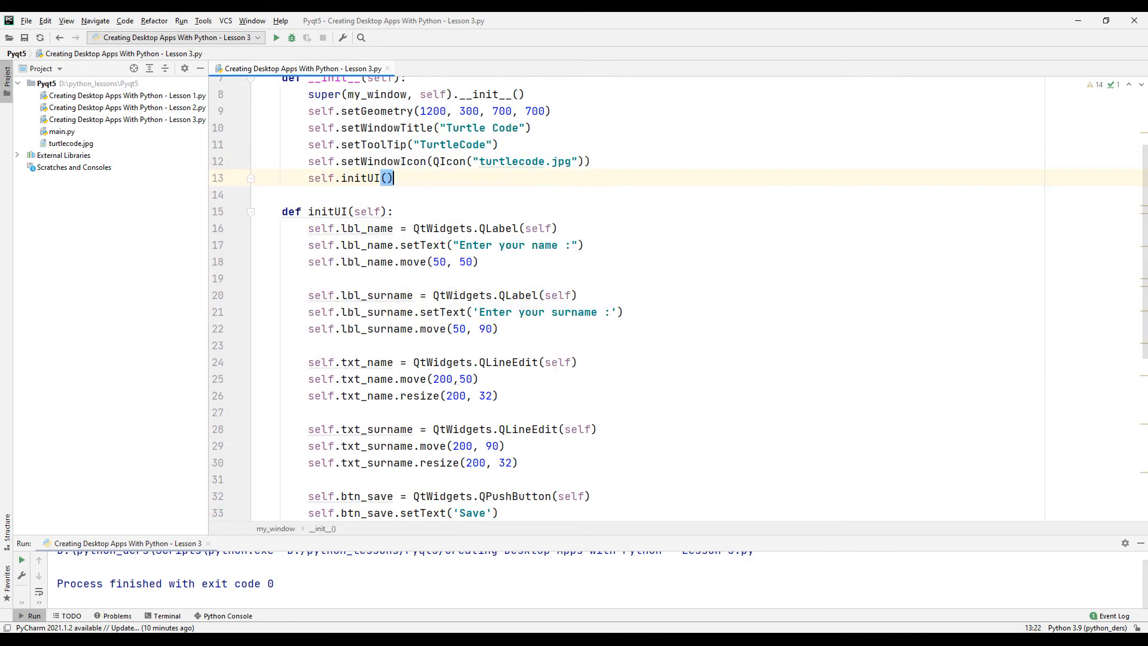
{"action": "scroll", "scroll_direction": "down", "scroll_amount": 3}
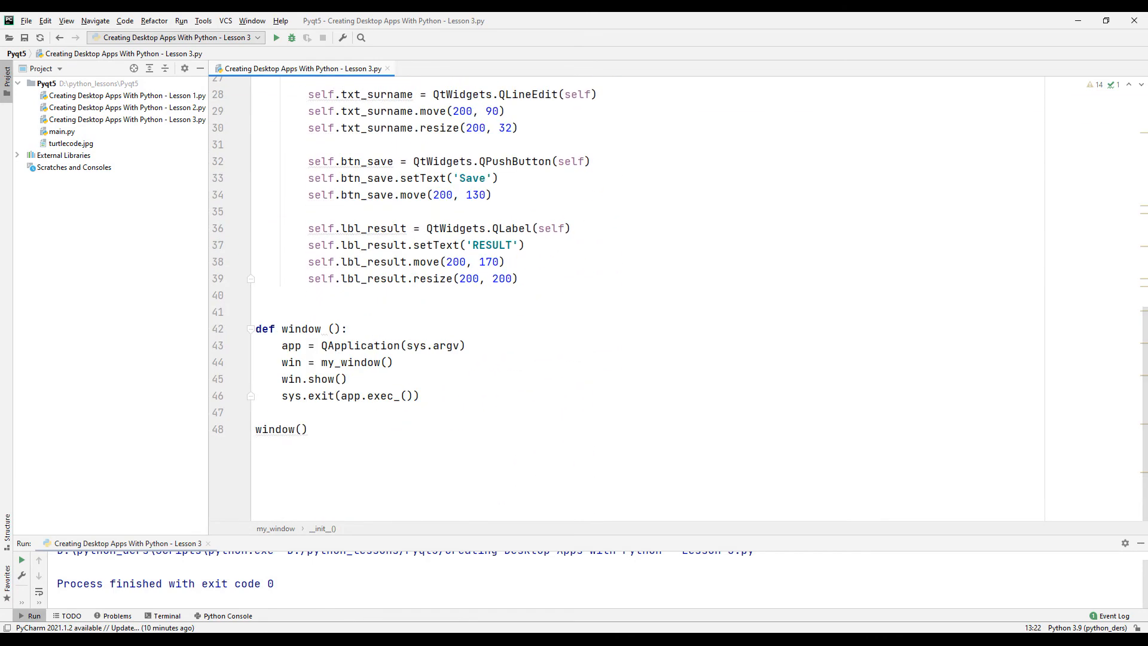
{"action": "right_click", "coordinate": [128, 120]}
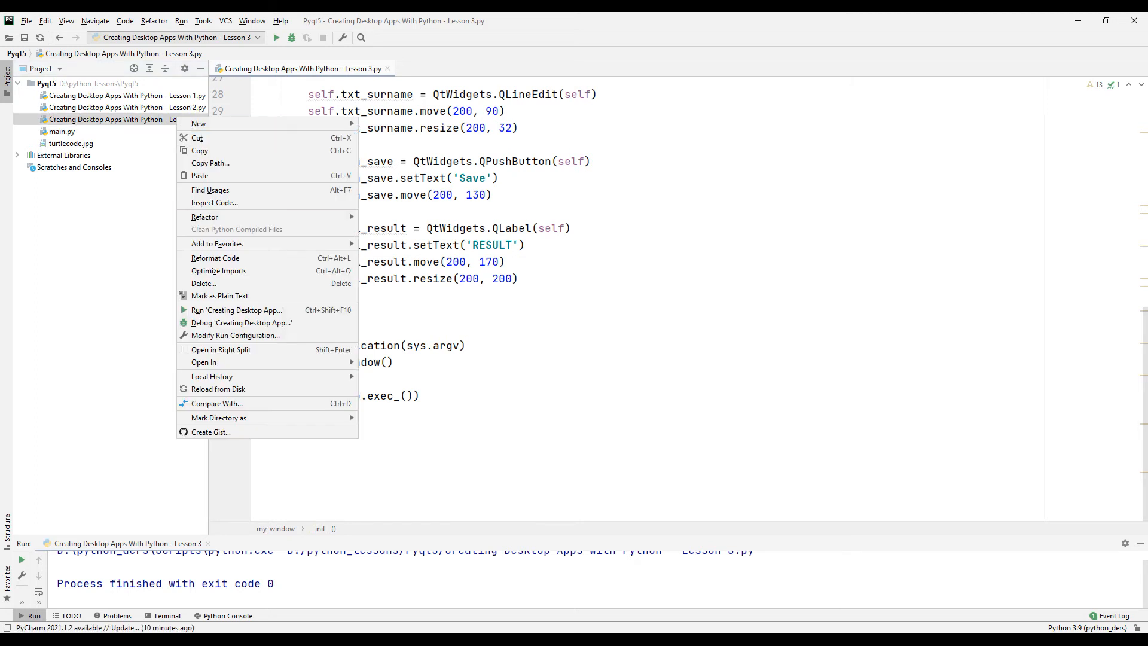
{"action": "left_click", "coordinate": [237, 310]}
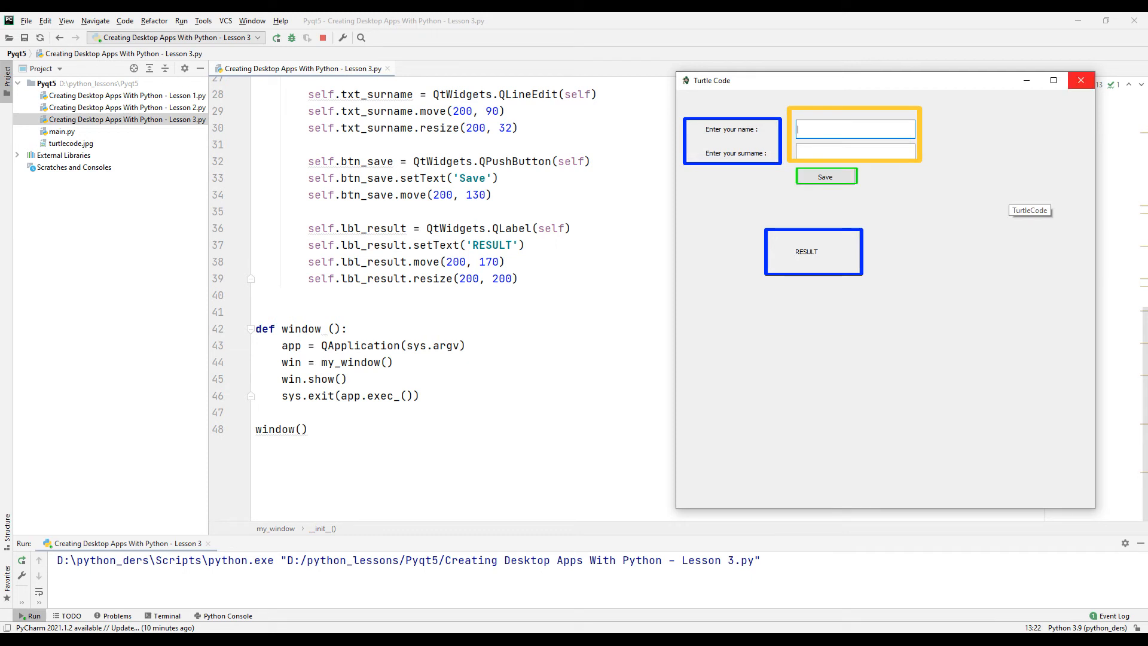
{"action": "left_click", "coordinate": [1080, 81]}
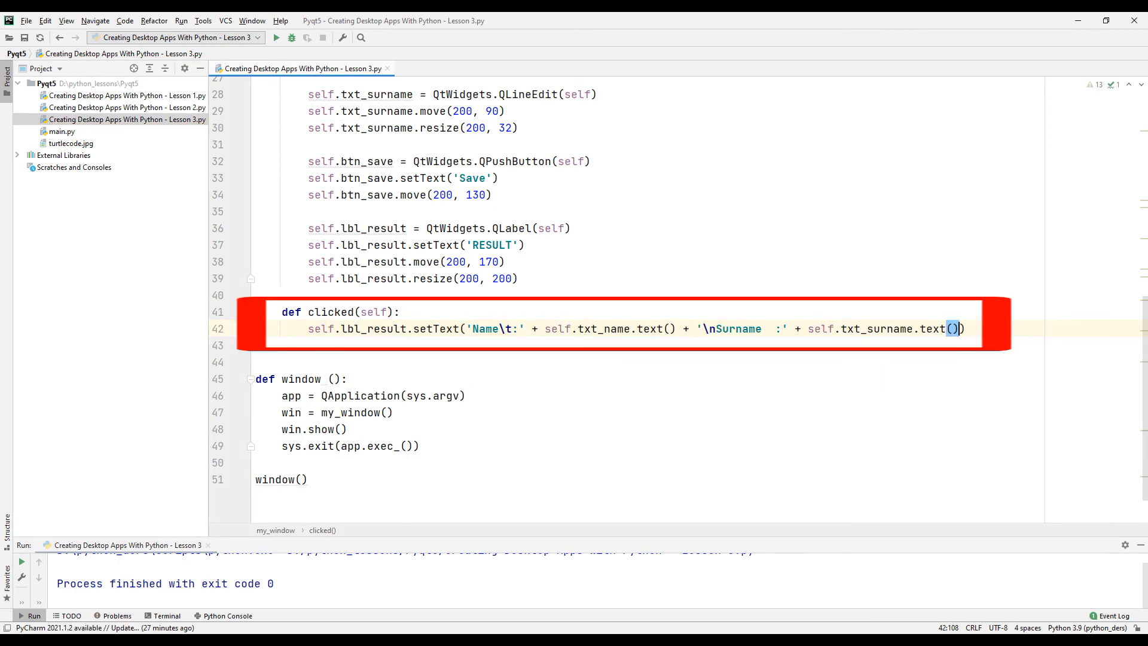
Connect btn_save's clicked signal to the clicked method.
{"action": "type", "text": "sel"}
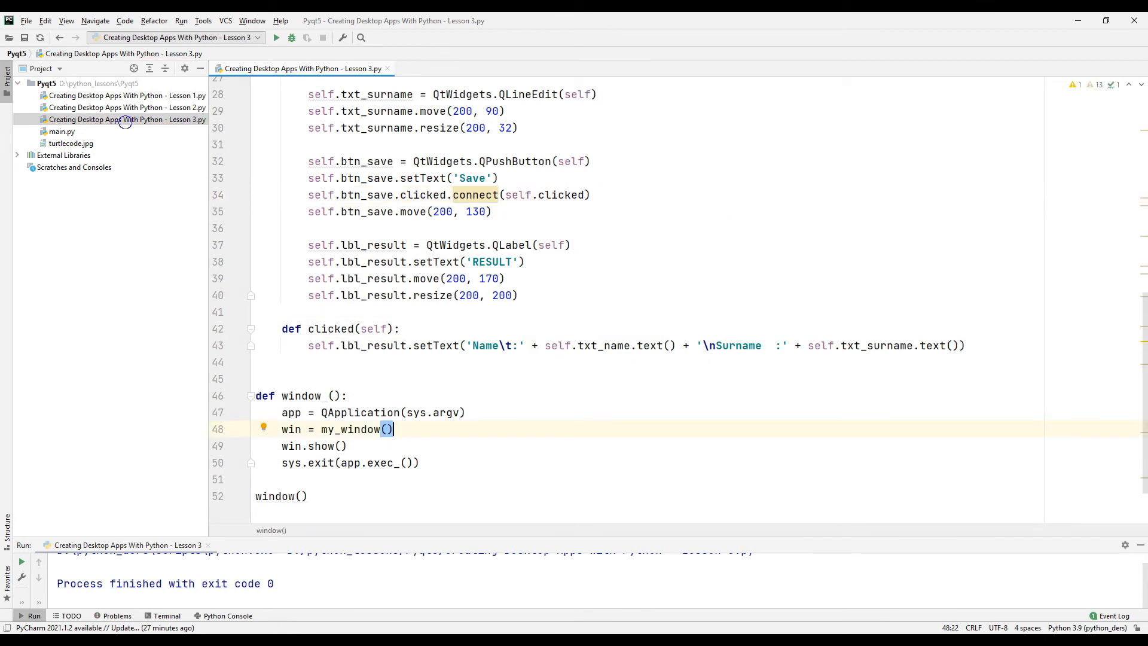
Run Lesson 3 and Save so the result shows Name :Turtle and Surname :Code.
{"action": "left_click", "coordinate": [276, 37]}
{"action": "type", "text": "Code"}
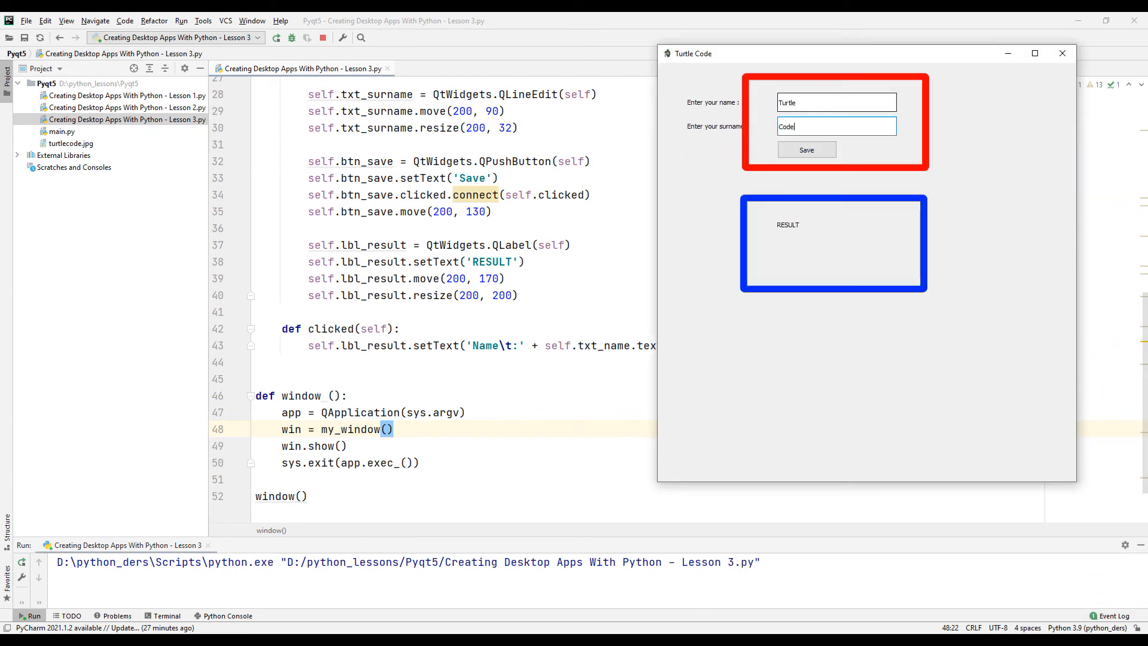
{"action": "left_click", "coordinate": [806, 149]}
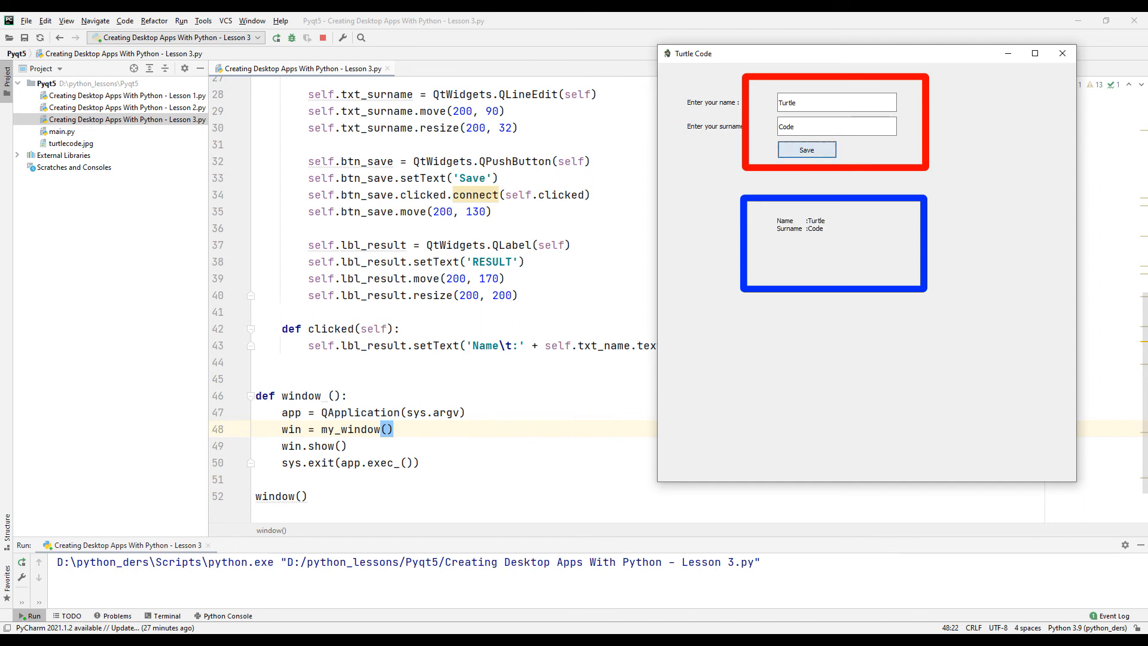